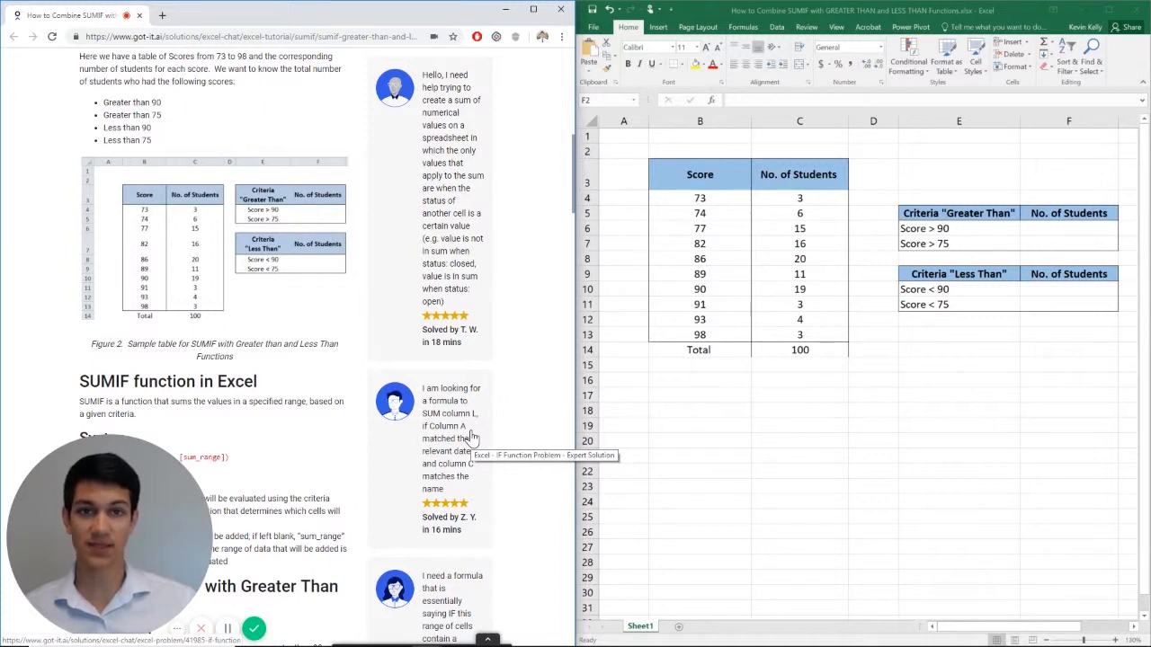
# Step: Enter =SUMIF(B4:B13,">90",C4:C13) in F6 so it returns 10 students above 90
pyautogui.click(1068, 151)
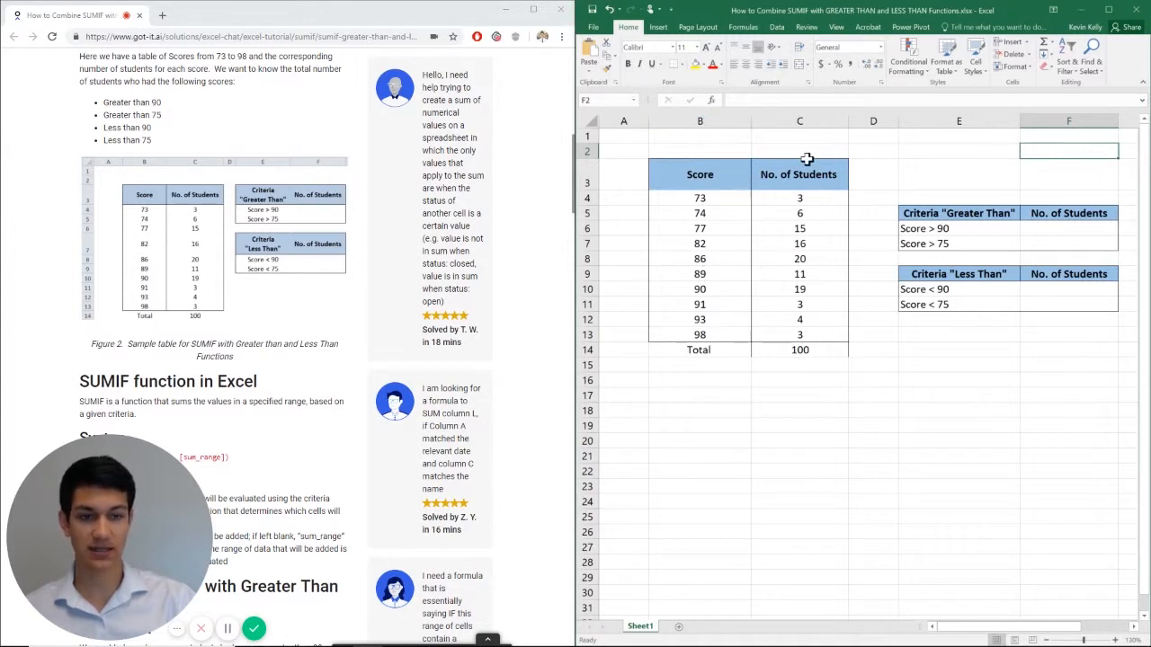
pyautogui.moveTo(747, 299)
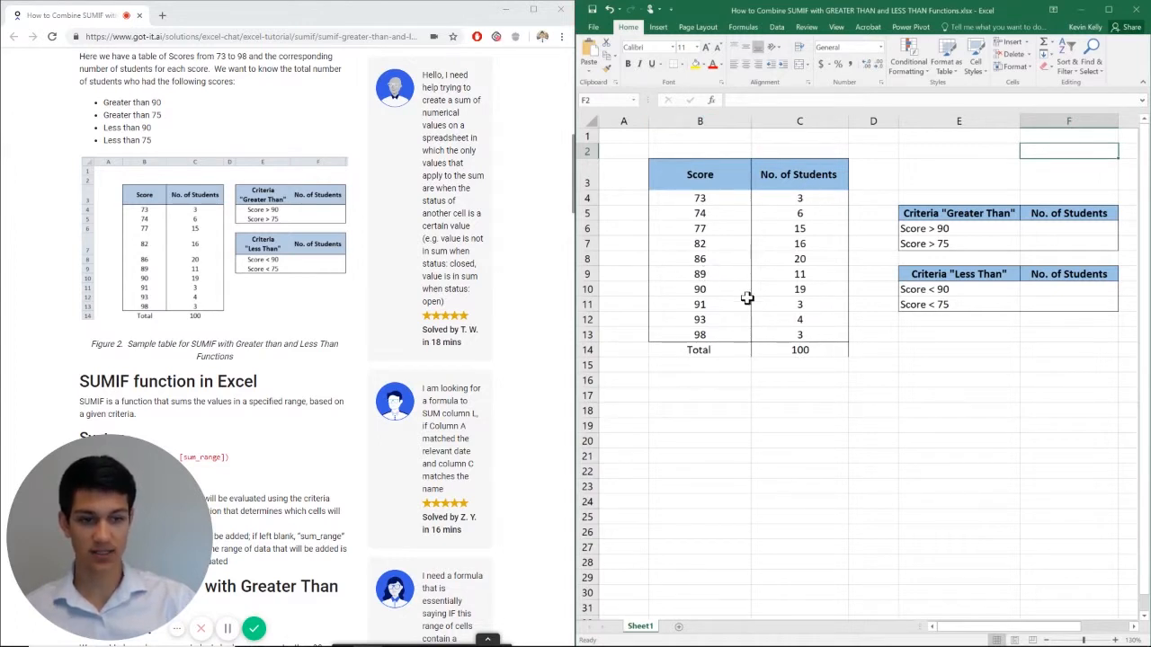
pyautogui.click(1068, 226)
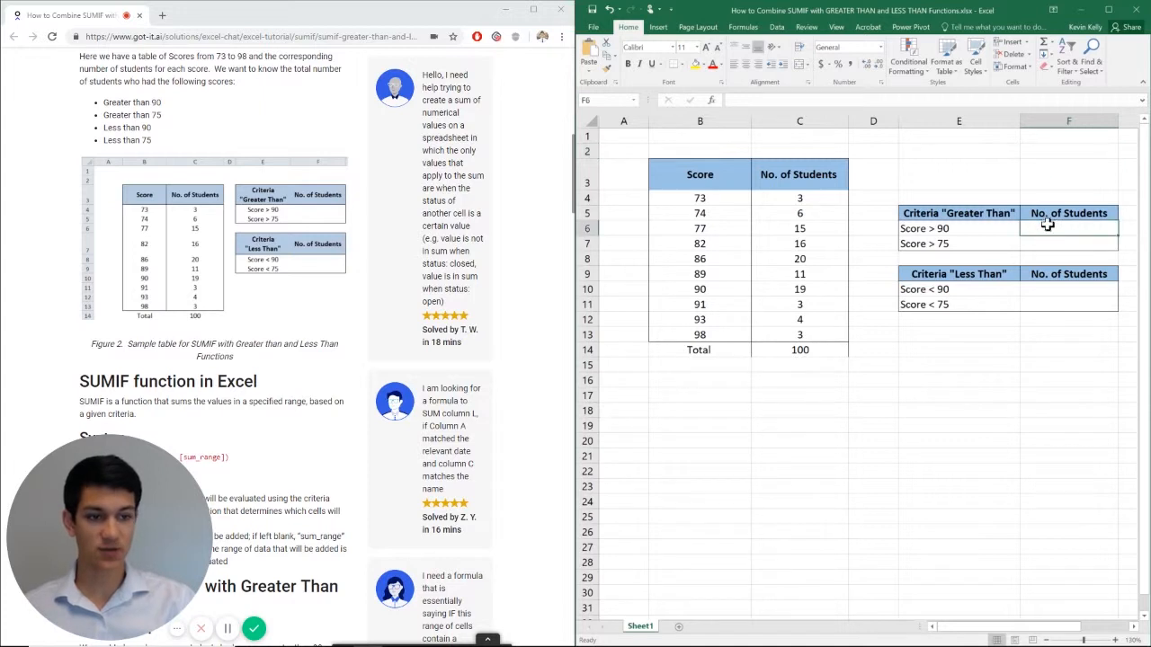
pyautogui.moveTo(949, 190)
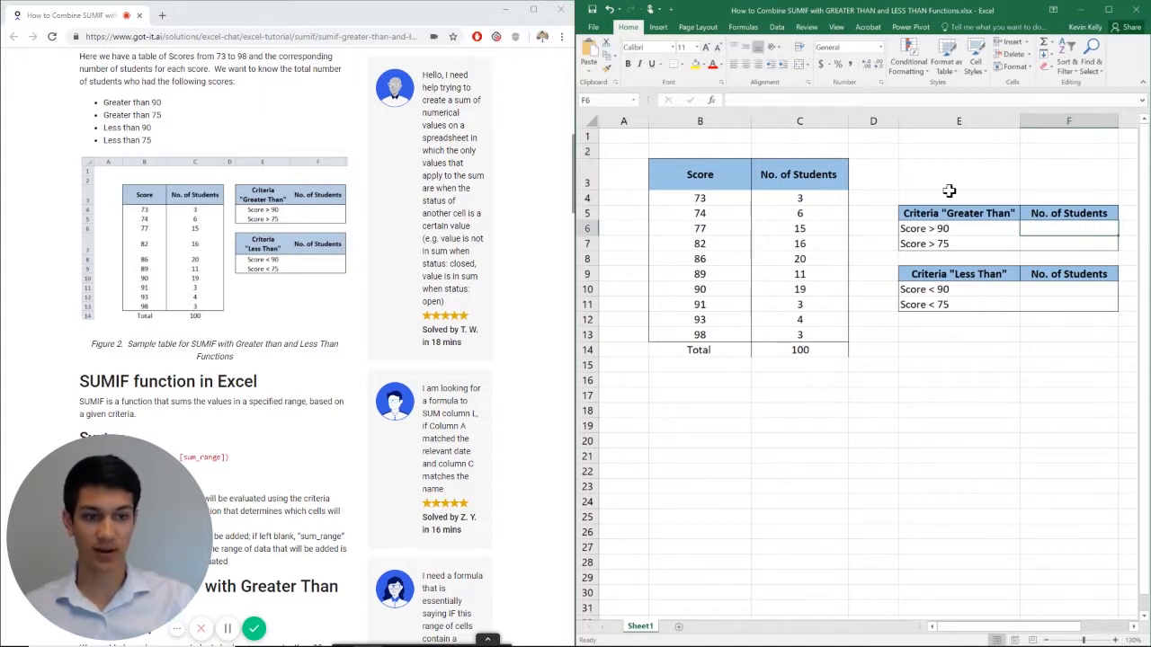
pyautogui.moveTo(964, 255)
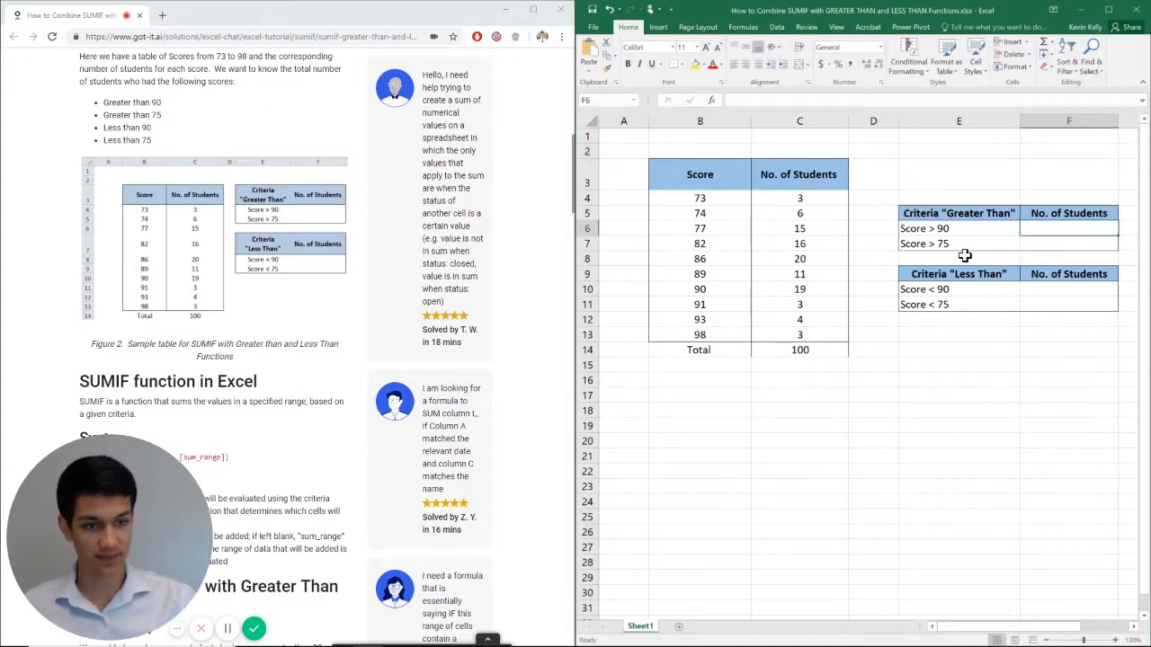
pyautogui.moveTo(1022, 223)
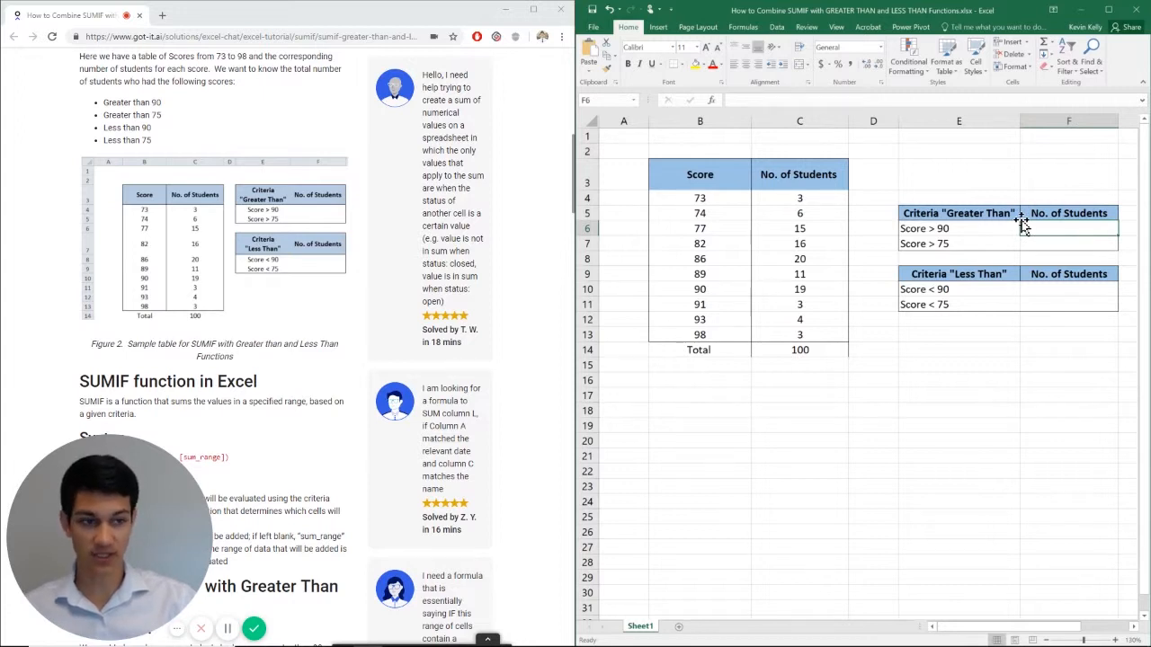
pyautogui.moveTo(1043, 157)
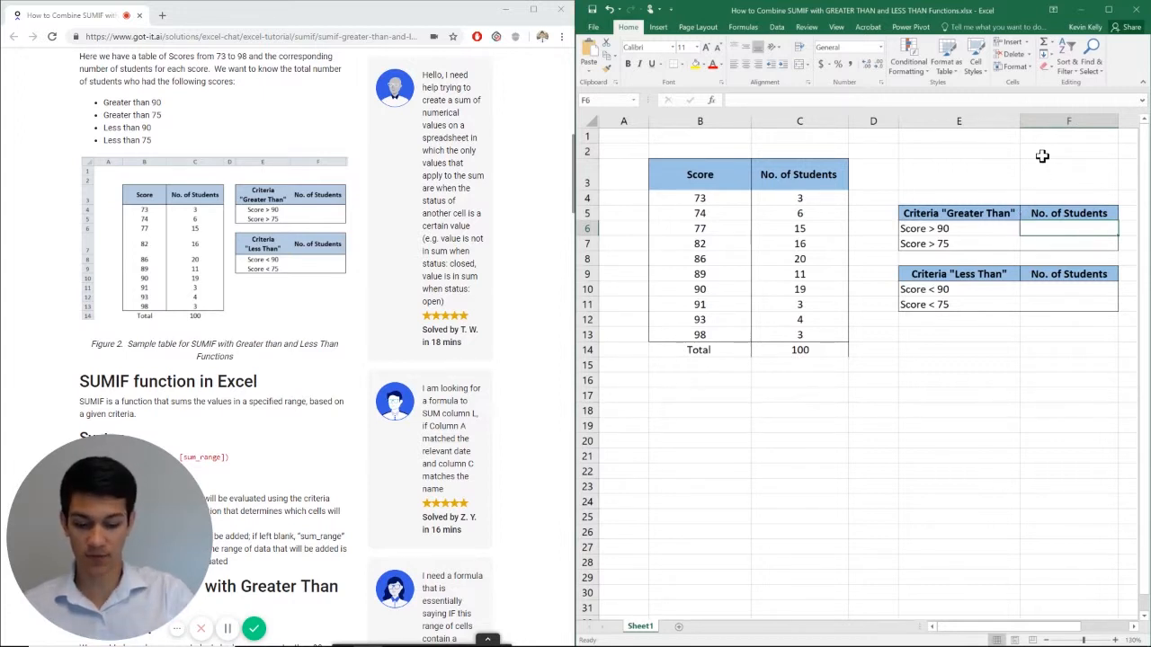
pyautogui.write('=S')
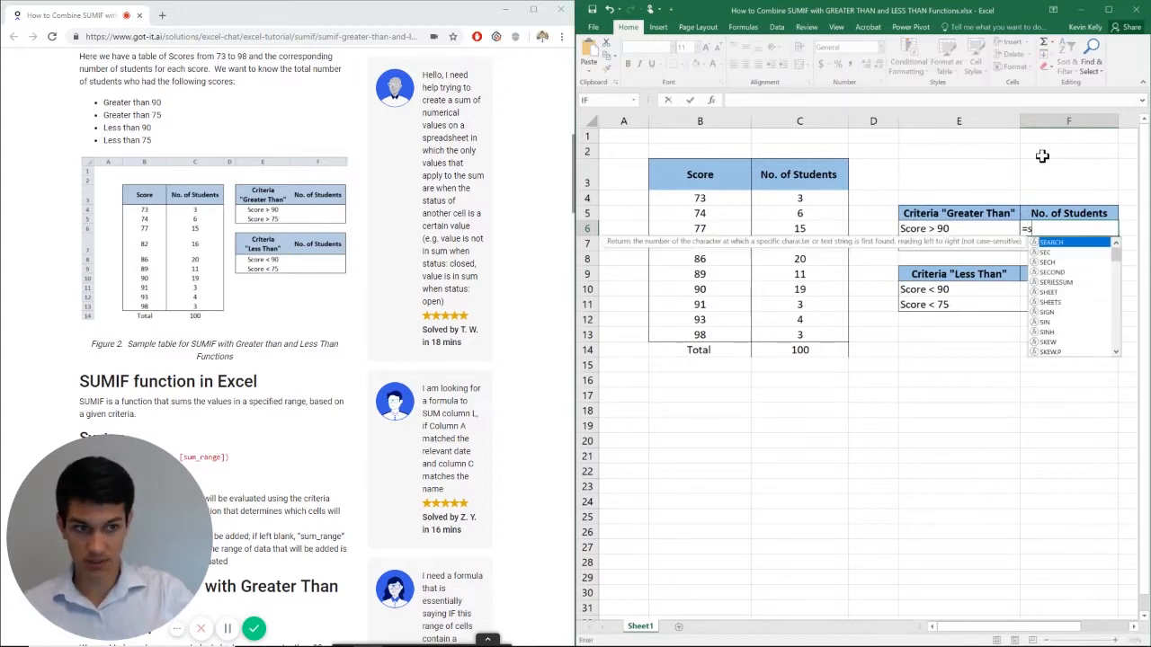
pyautogui.write('UMI')
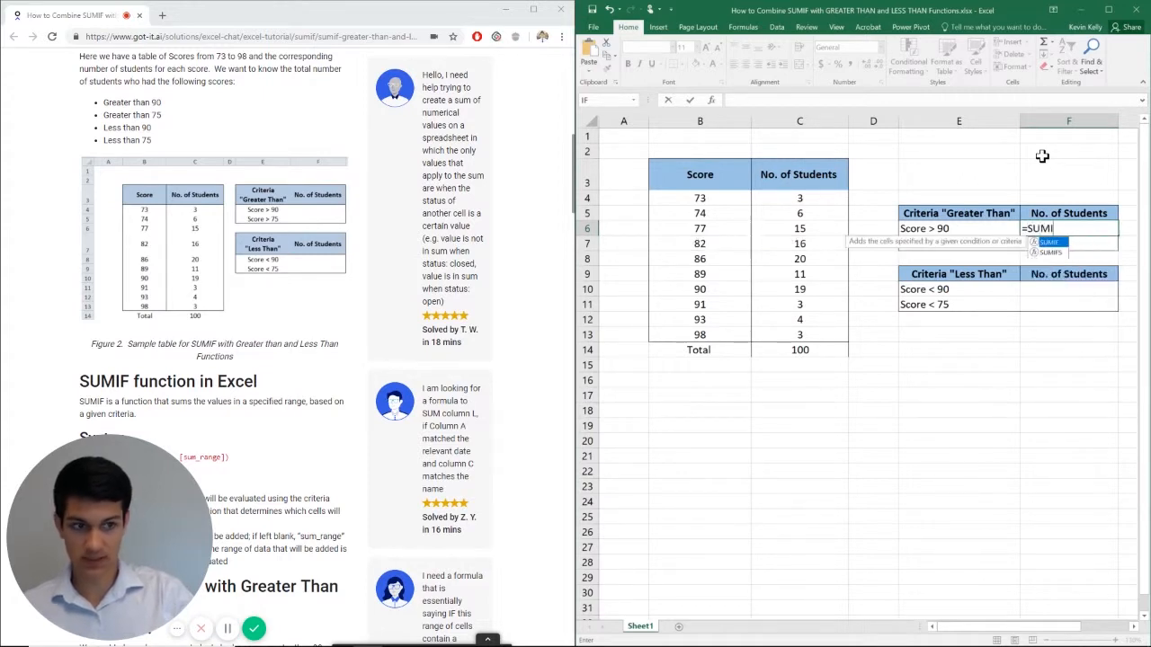
pyautogui.write('F(')
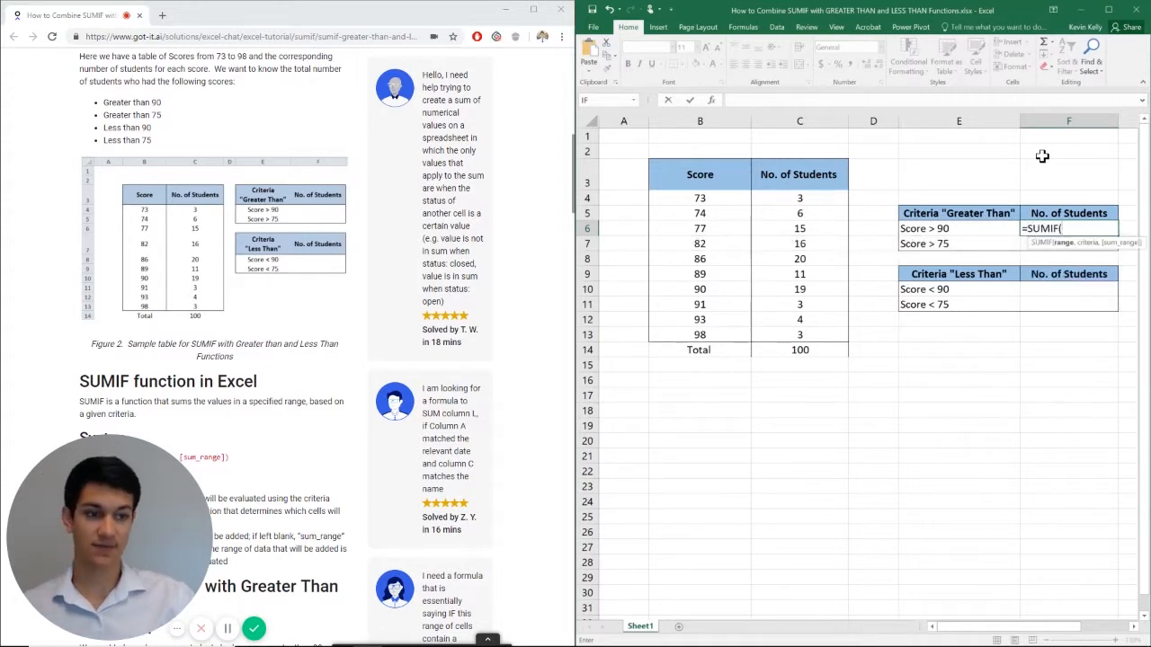
pyautogui.click(700, 198)
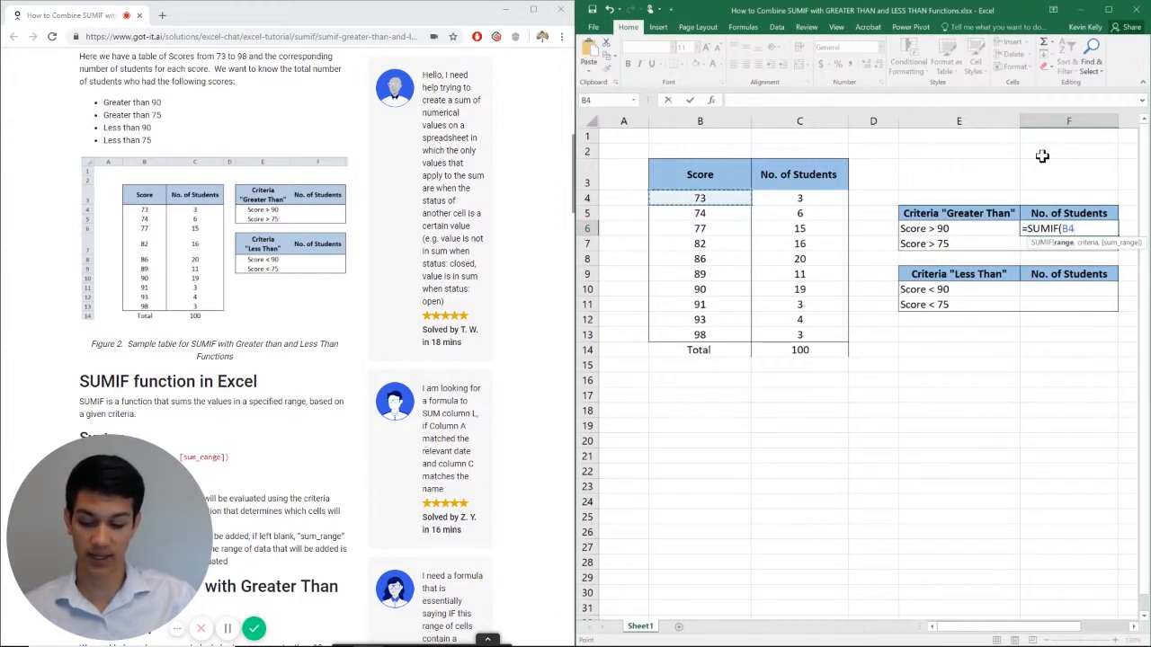
pyautogui.moveTo(699, 198); pyautogui.dragTo(700, 334)
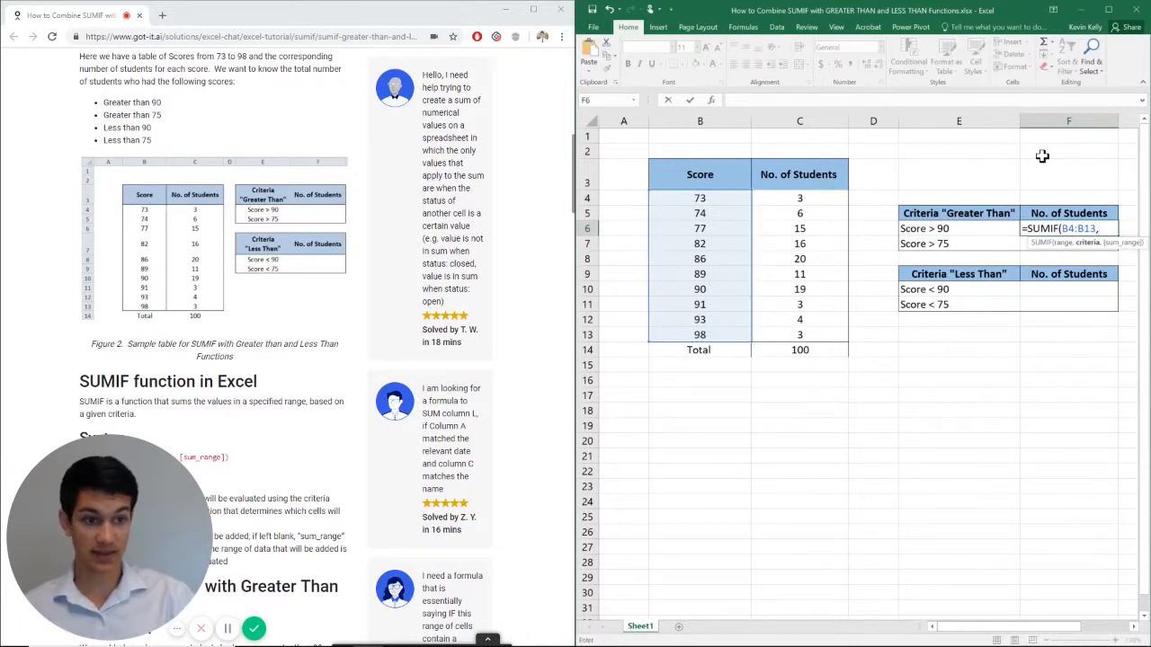
pyautogui.write('"')
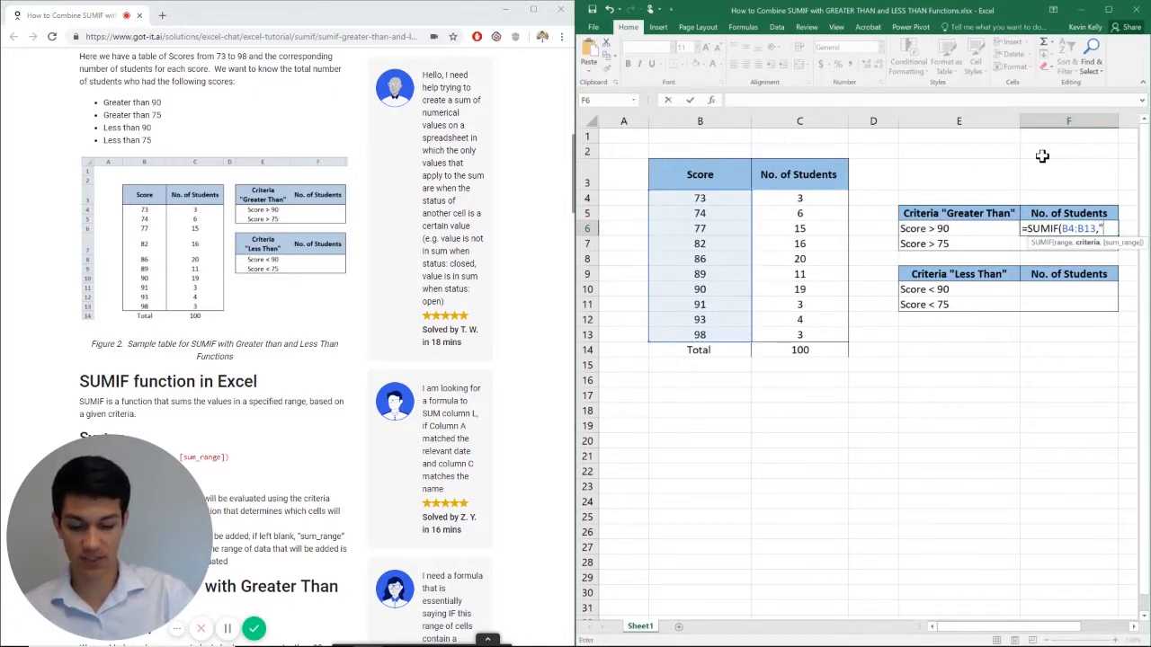
pyautogui.write('>')
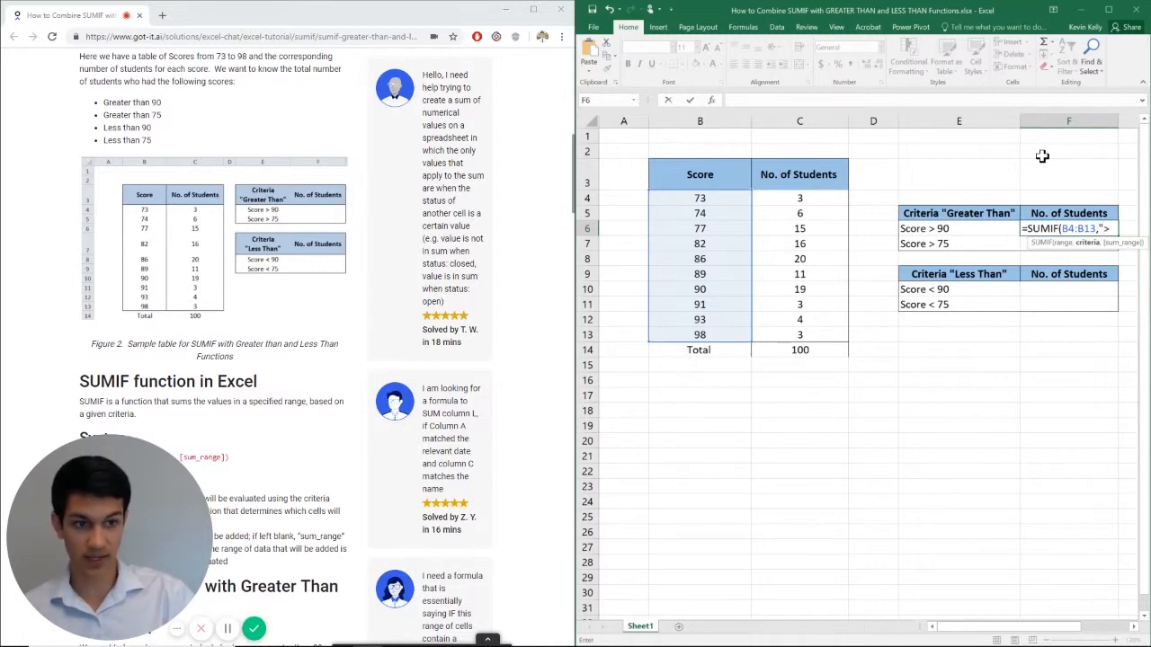
pyautogui.write('90')
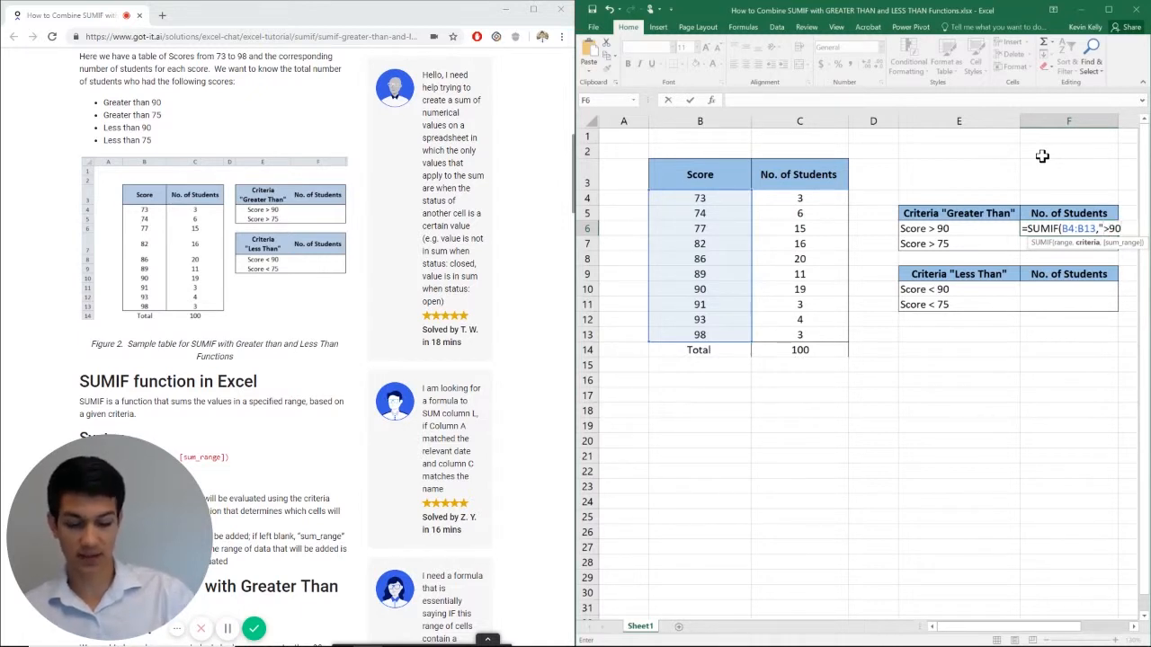
pyautogui.write(',C4:C13)')
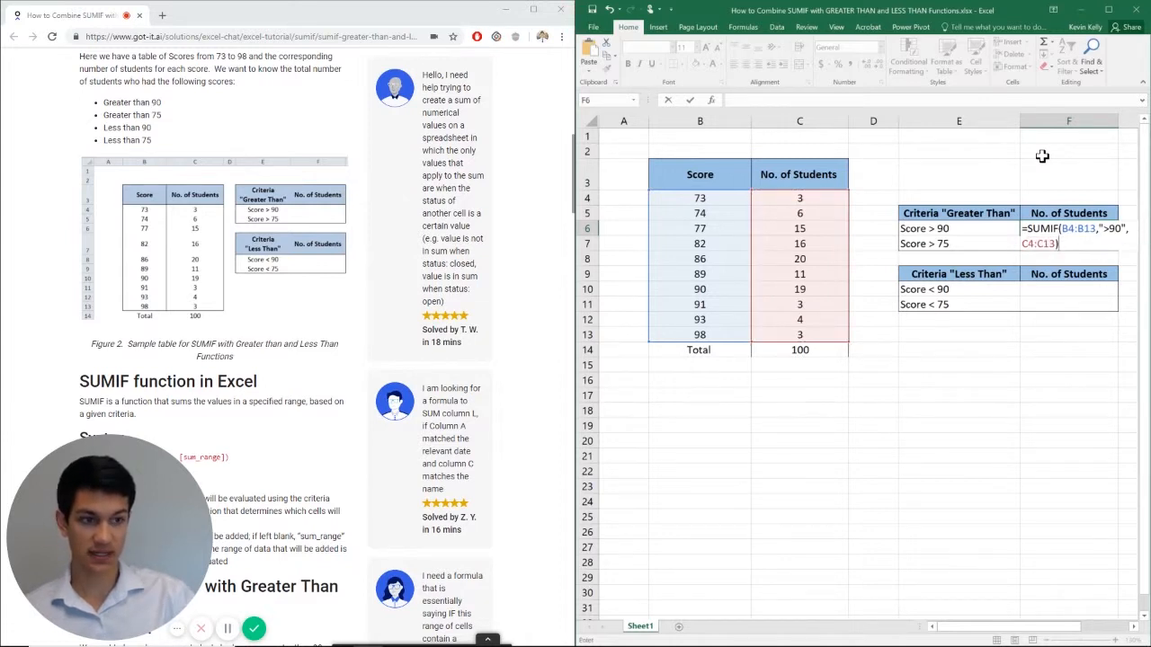
pyautogui.press('Return')
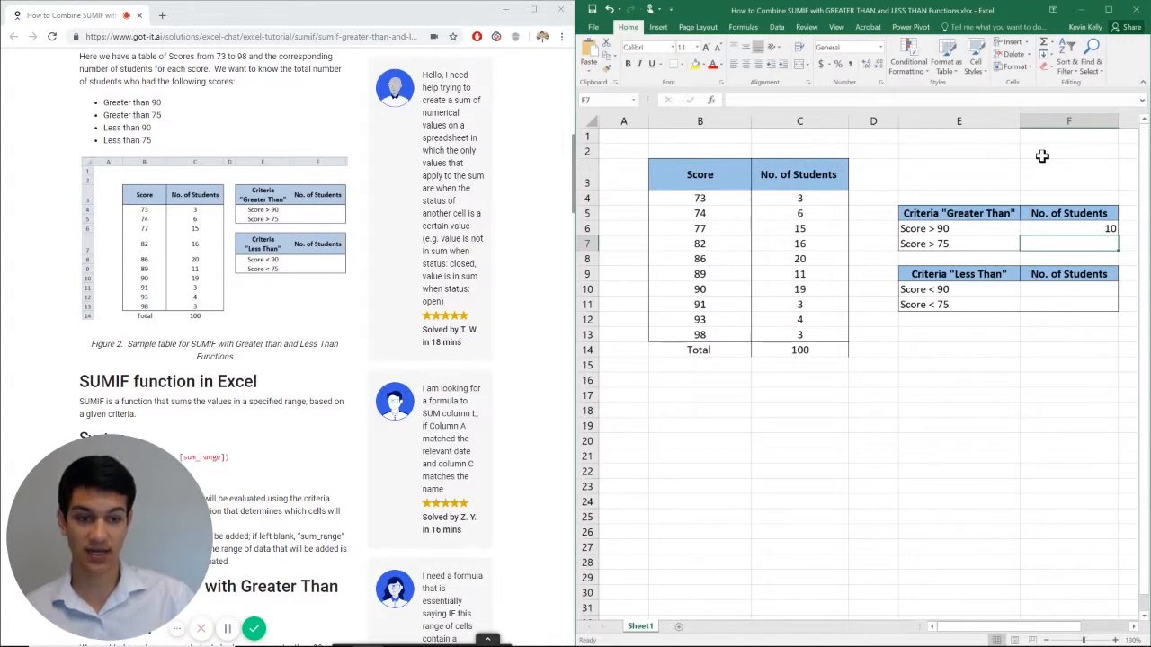
pyautogui.moveTo(820, 317)
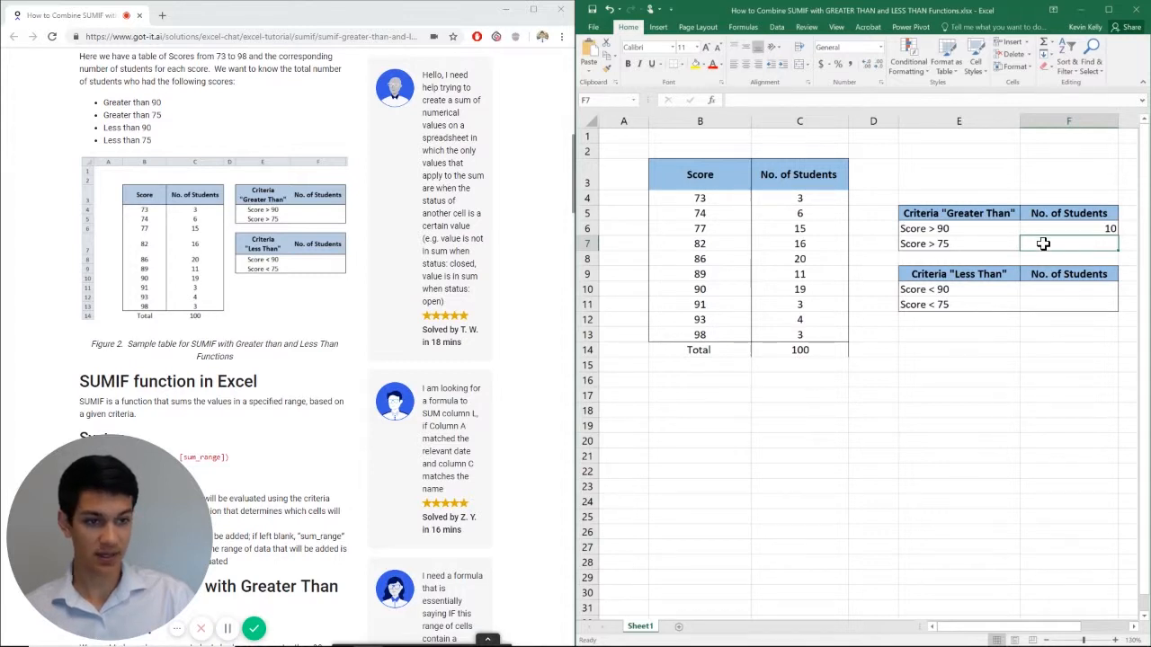
# Step: Enter =SUMIF(B4:B13,">75",C4:C13) in F7 so it returns 91 students above 75
pyautogui.write('=')
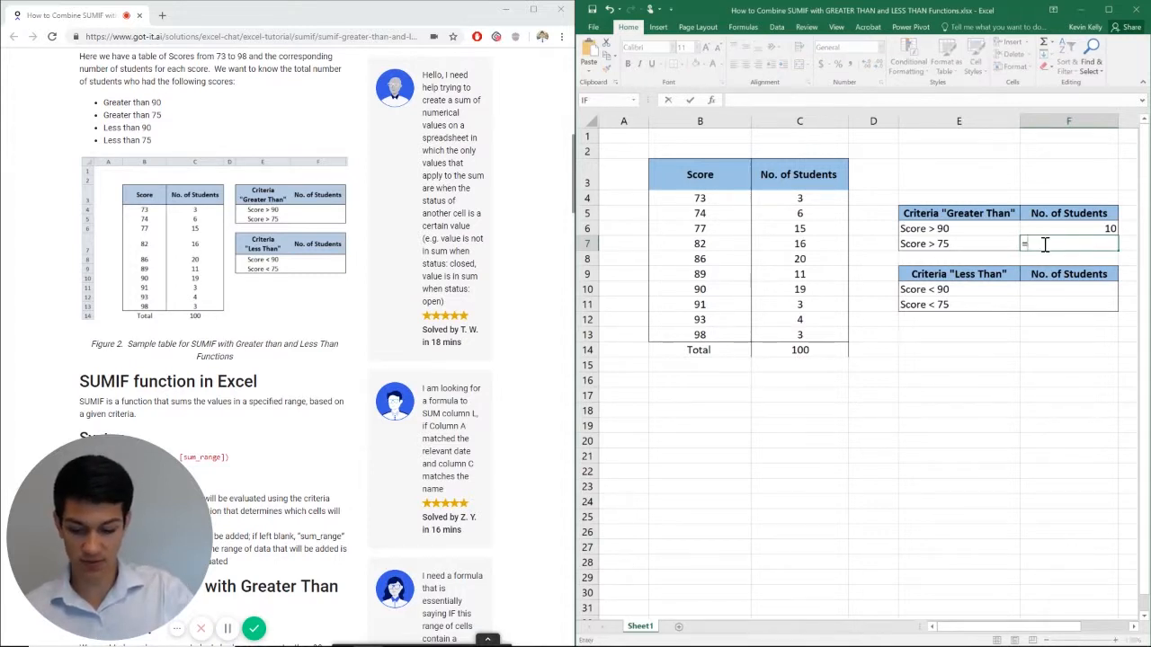
pyautogui.write('SUMIF(B4:B13,">')
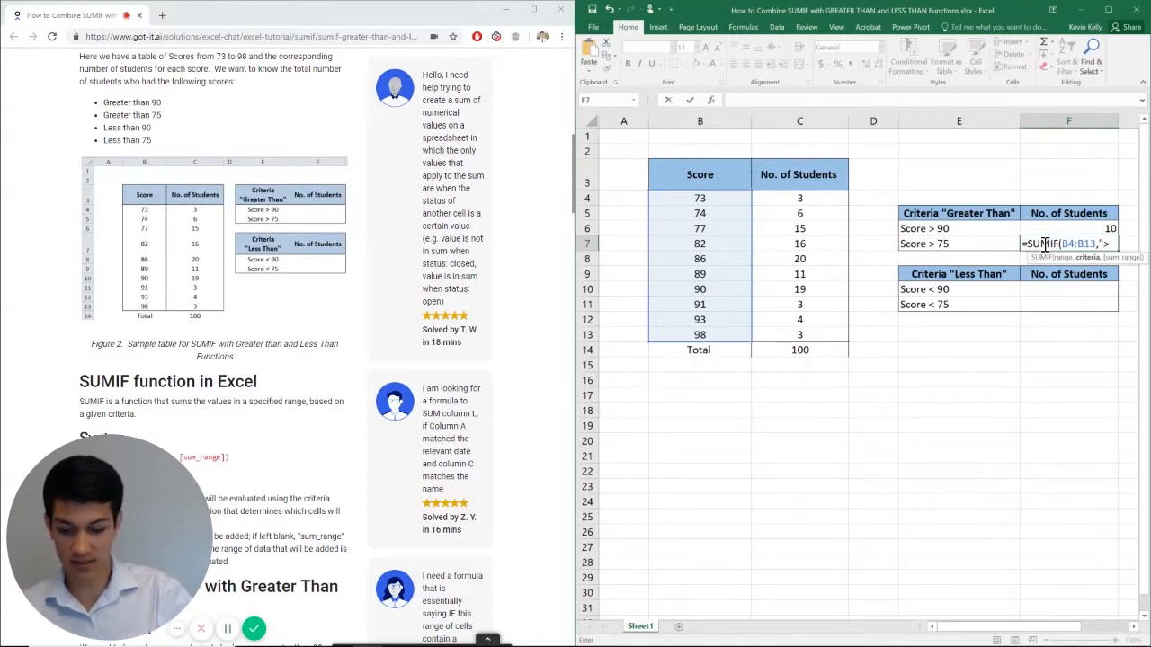
pyautogui.write('75",')
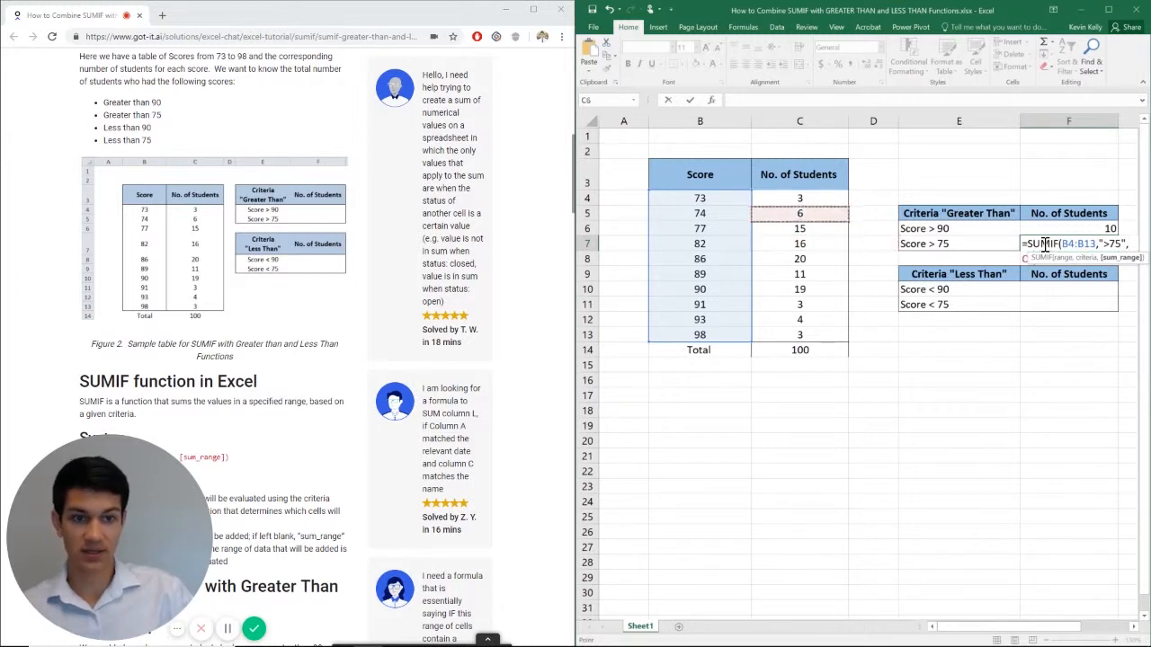
pyautogui.moveTo(799, 197); pyautogui.dragTo(799, 336)
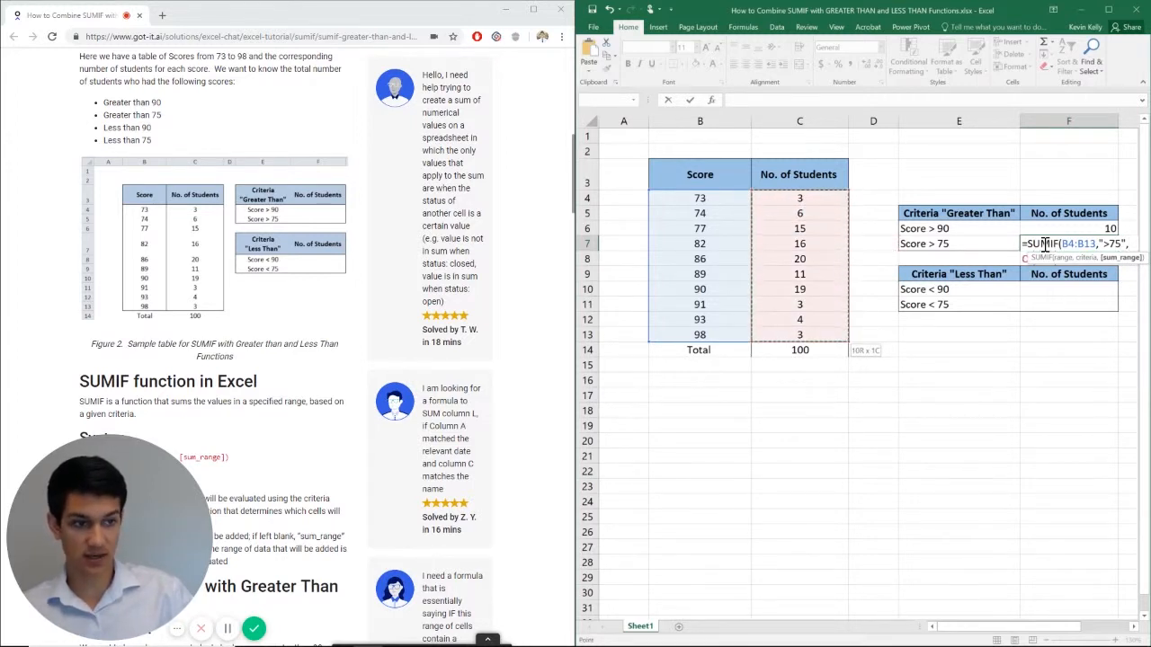
pyautogui.press('Return')
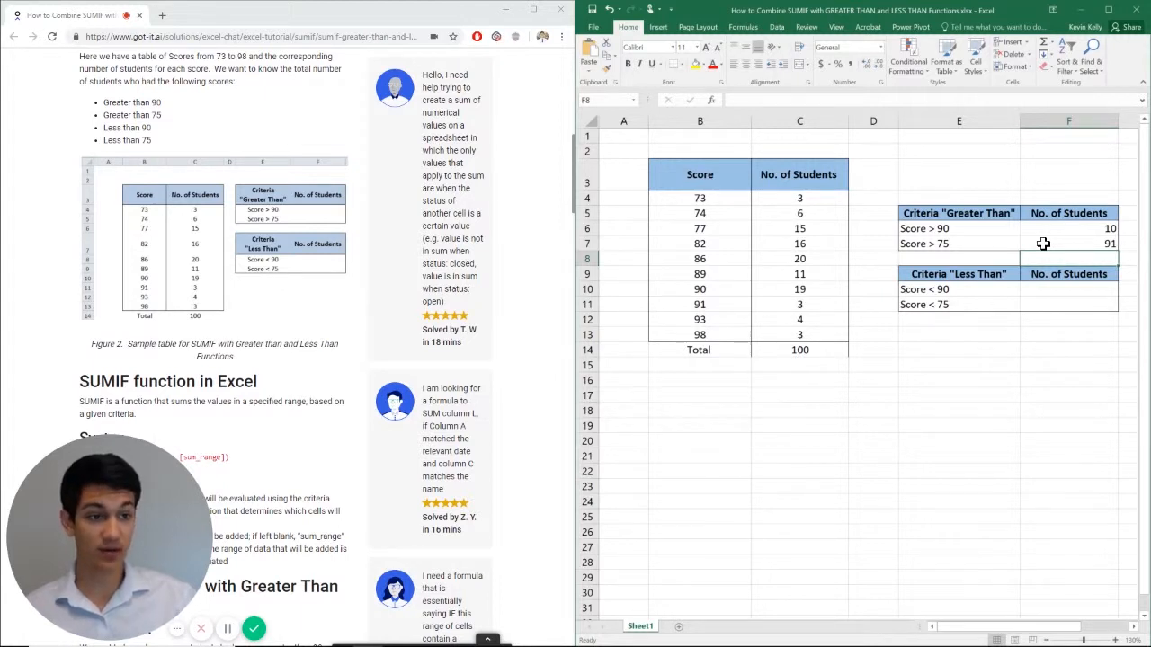
# Step: Enter =SUMIF(B4:B13,"<90",C4:C13) in F10 so it returns 71 students below 90
pyautogui.click(1068, 288)
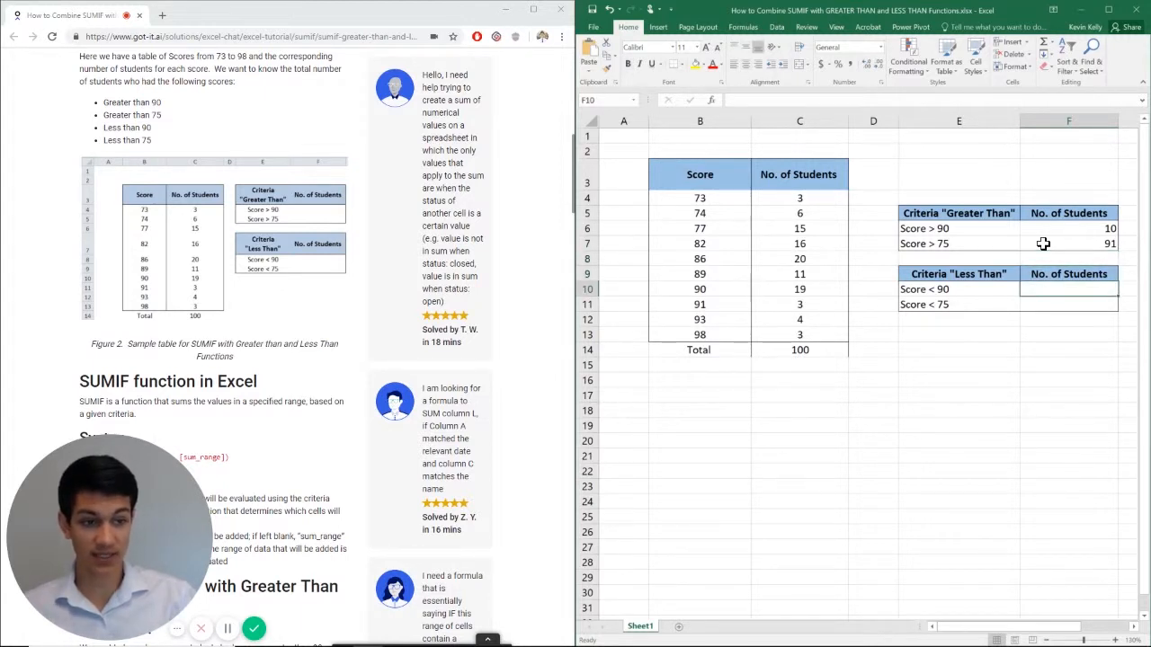
pyautogui.write('=SUMI')
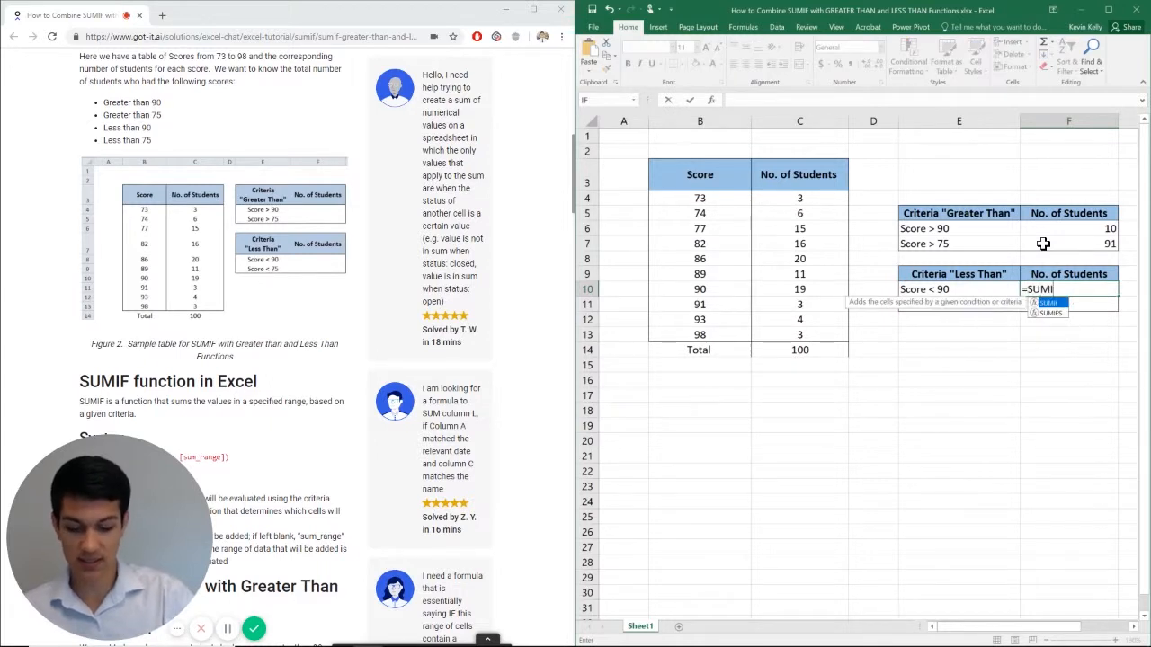
pyautogui.click(700, 288)
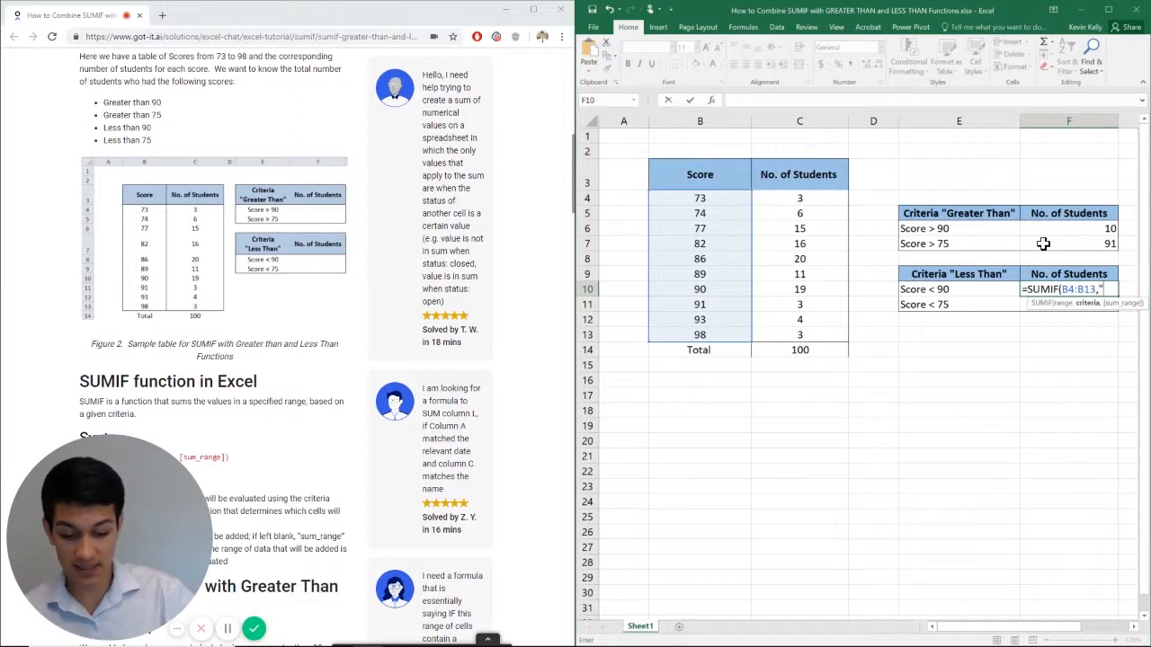
pyautogui.write('<90",')
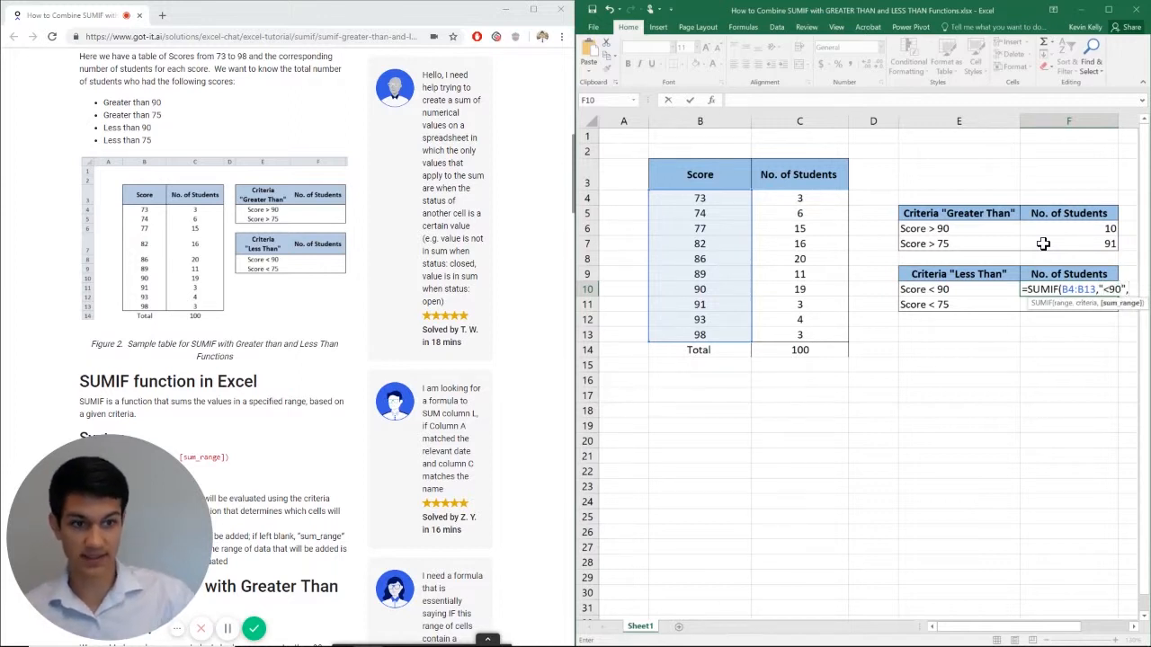
pyautogui.click(798, 198)
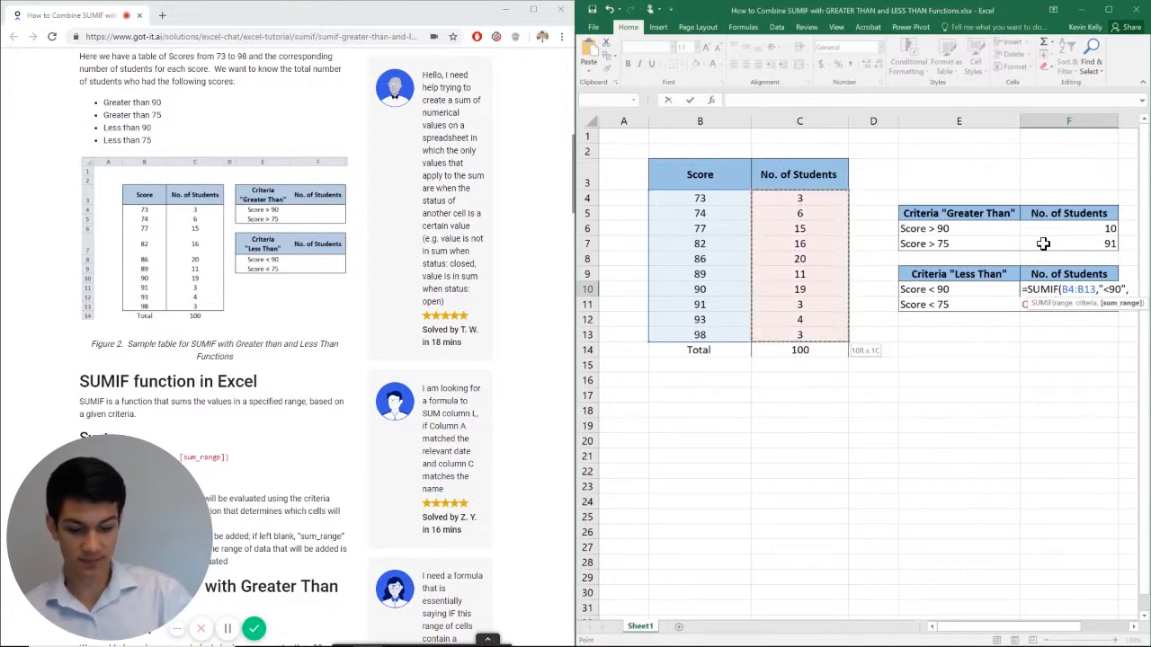
pyautogui.press('Return')
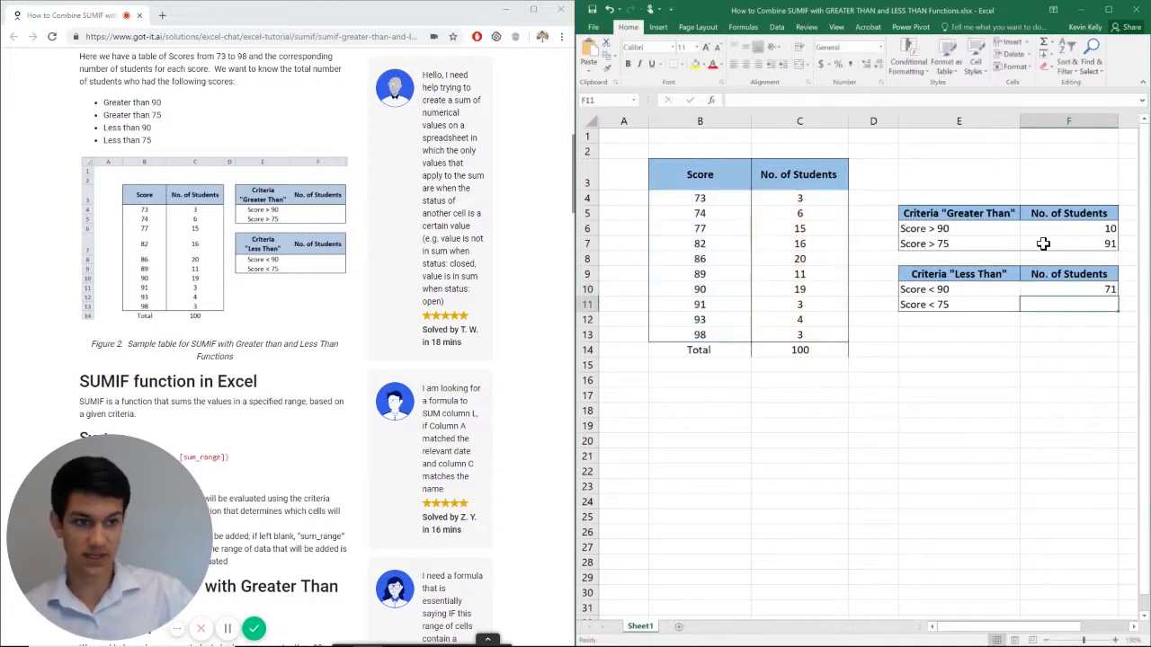